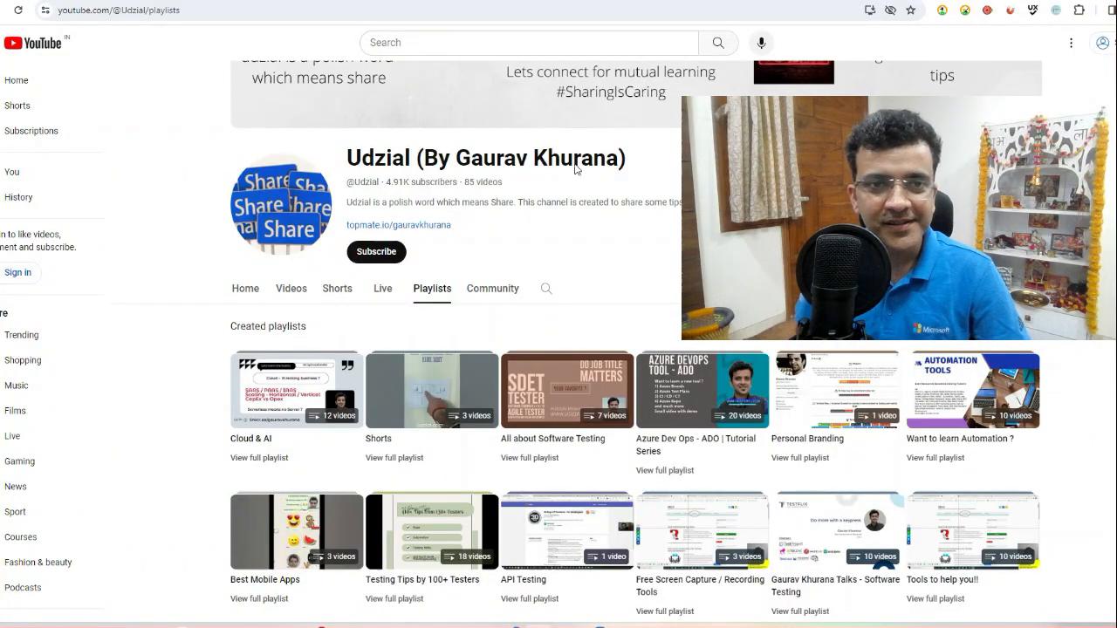
{"action": "mouse_move", "coordinate": [663, 226]}
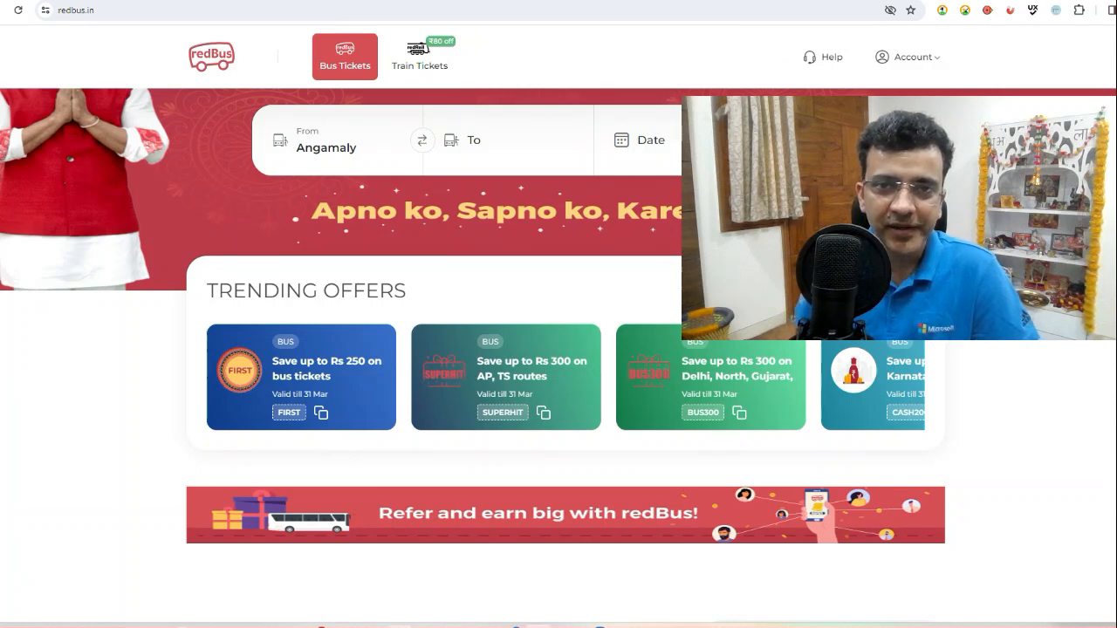
Open the redBus date calendar and inspect it so DevTools opens beside the page.
{"action": "left_click", "coordinate": [649, 140]}
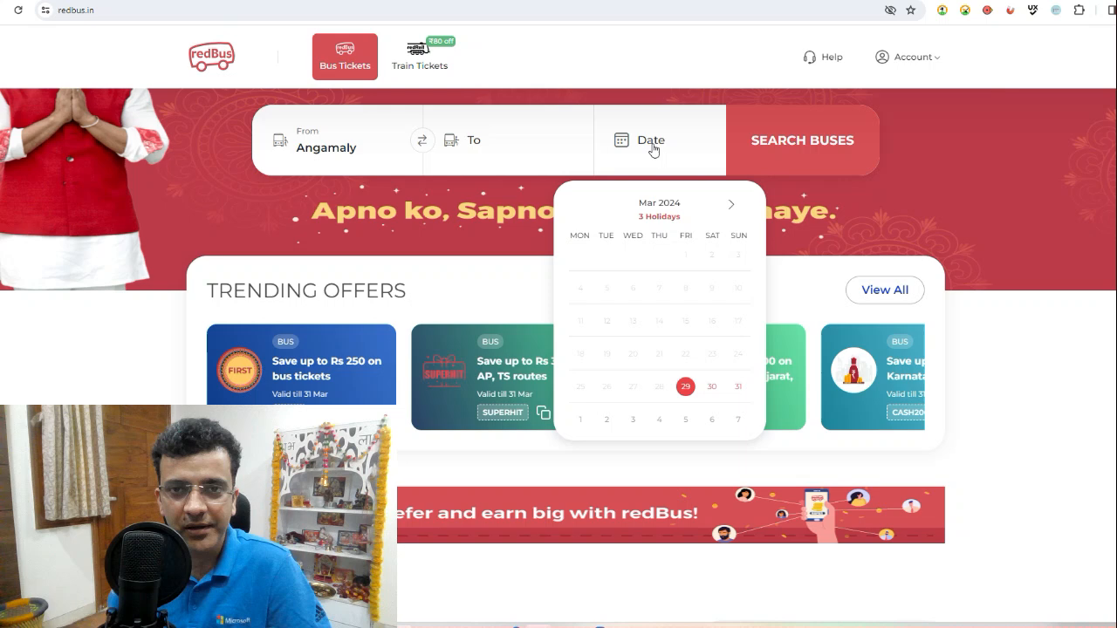
{"action": "right_click", "coordinate": [689, 387]}
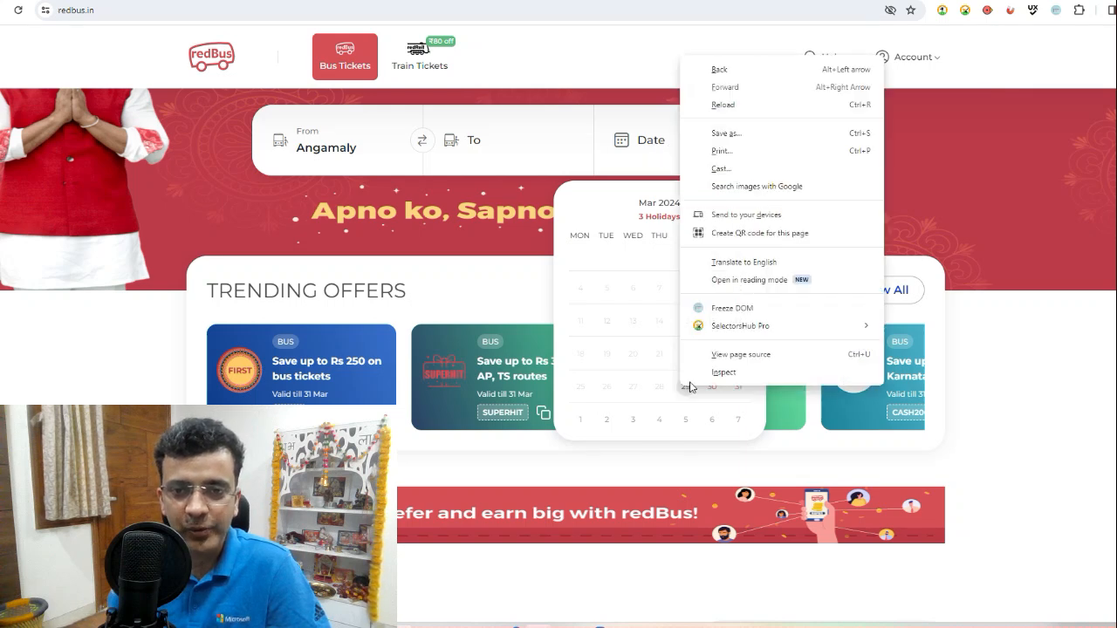
{"action": "left_click", "coordinate": [722, 372]}
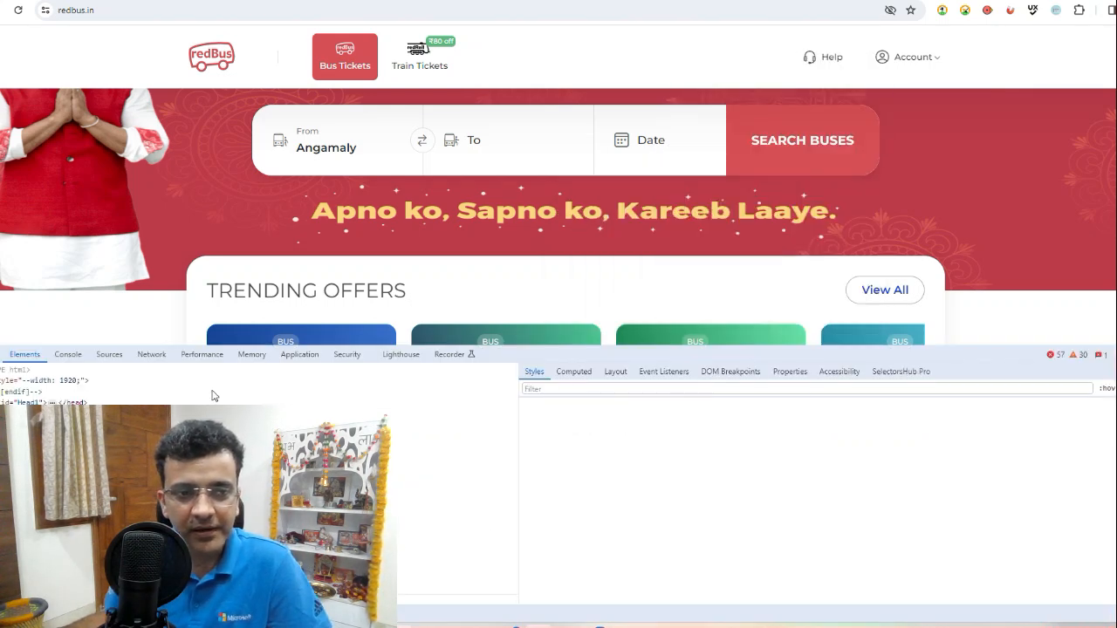
{"action": "right_click", "coordinate": [637, 143]}
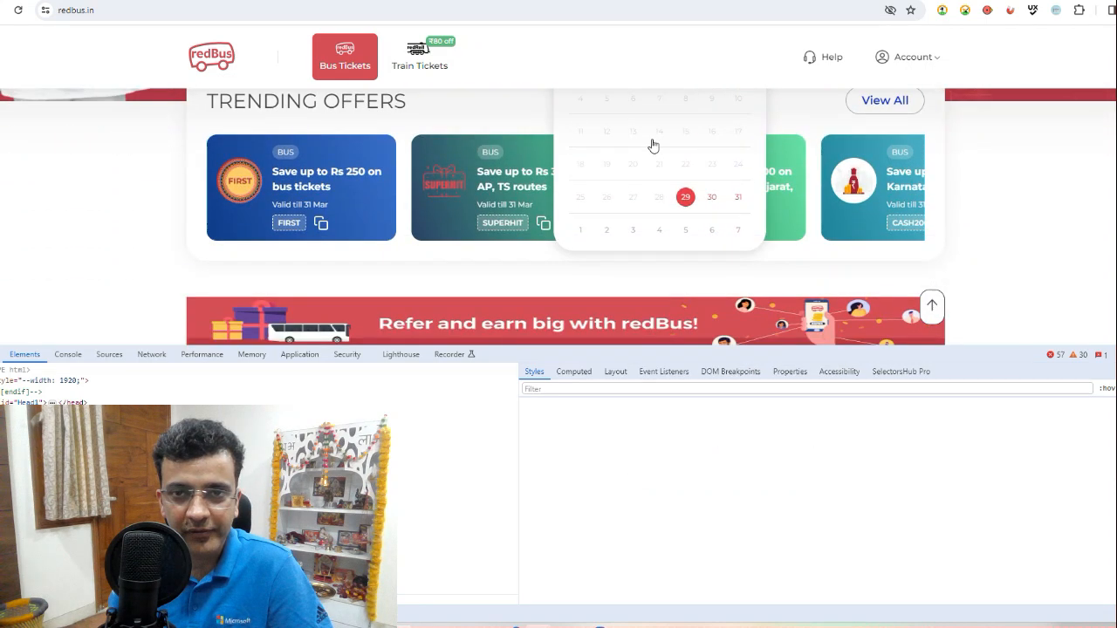
{"action": "right_click", "coordinate": [653, 143]}
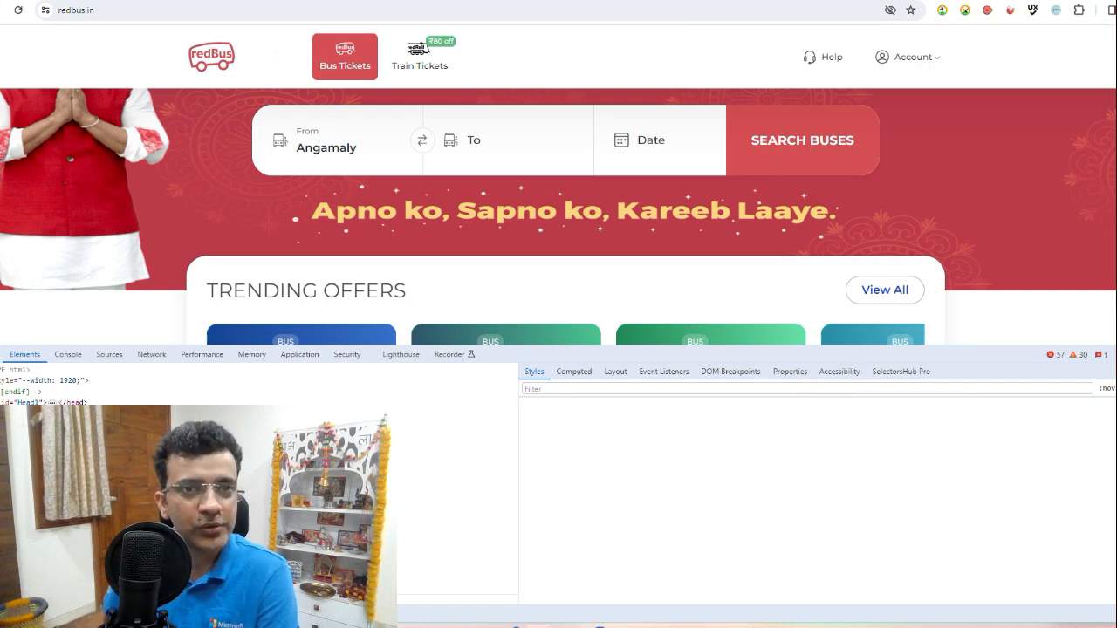
{"action": "mouse_move", "coordinate": [1064, 252]}
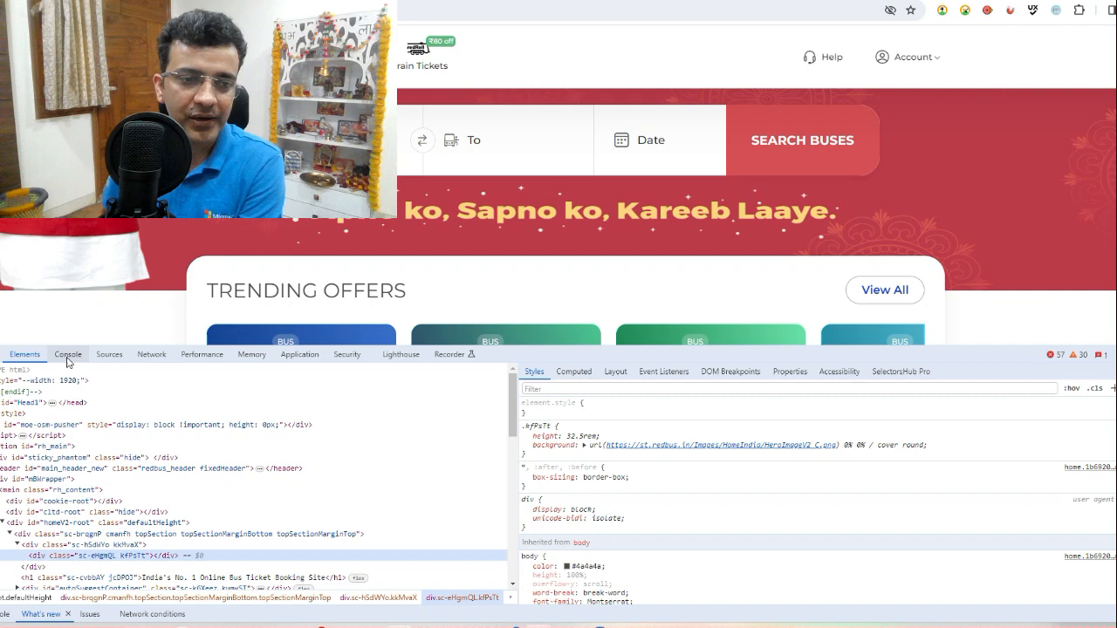
Run setTimeout(function(){debugger},5000) from the Console to pause the page after five seconds.
{"action": "left_click", "coordinate": [68, 355]}
{"action": "type", "text": "setTimeout(function(){debugger},5000"}
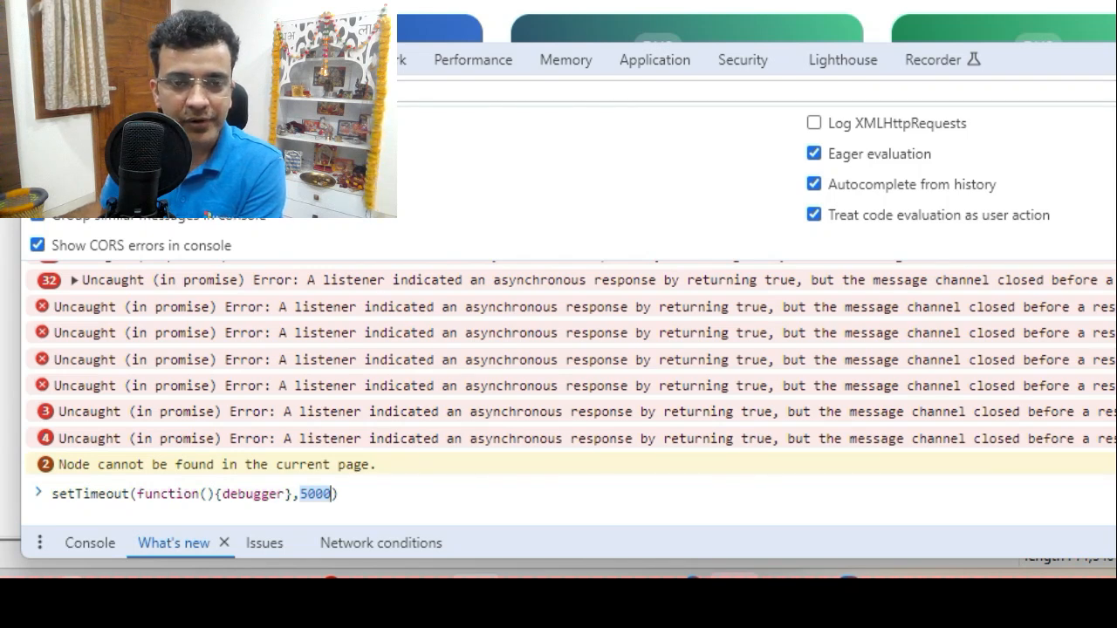
{"action": "type", "text": "."}
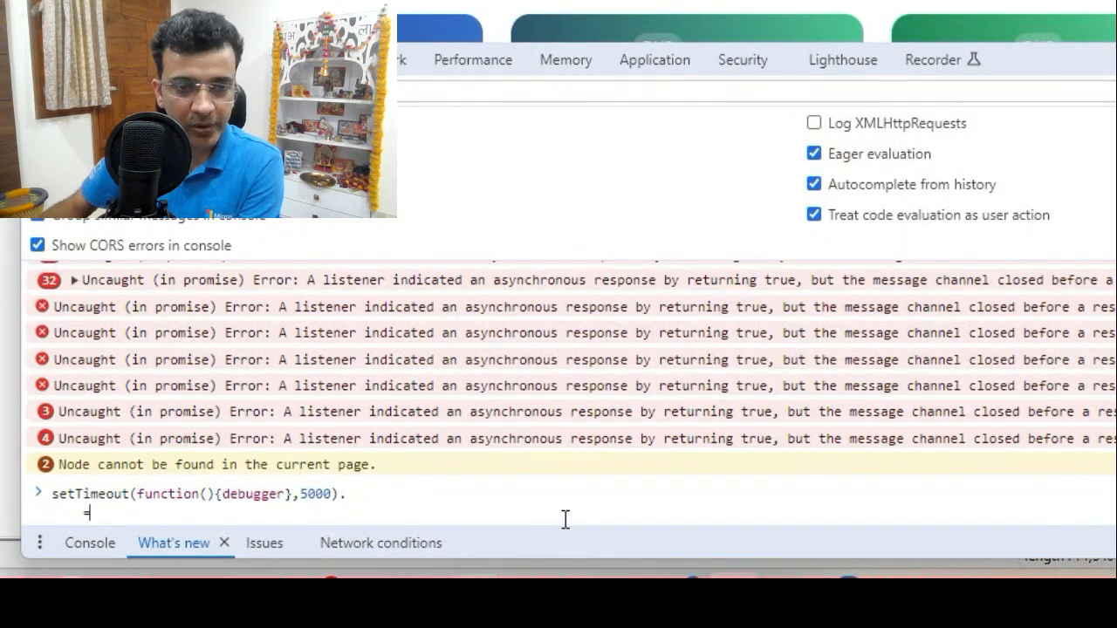
{"action": "key", "text": "Return"}
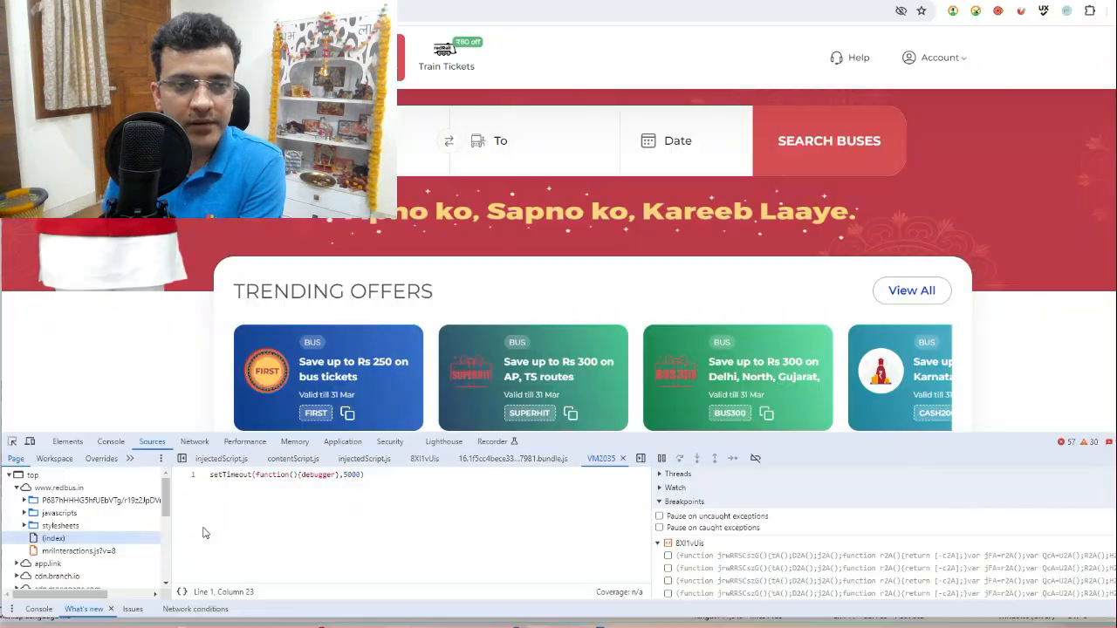
{"action": "mouse_move", "coordinate": [126, 482]}
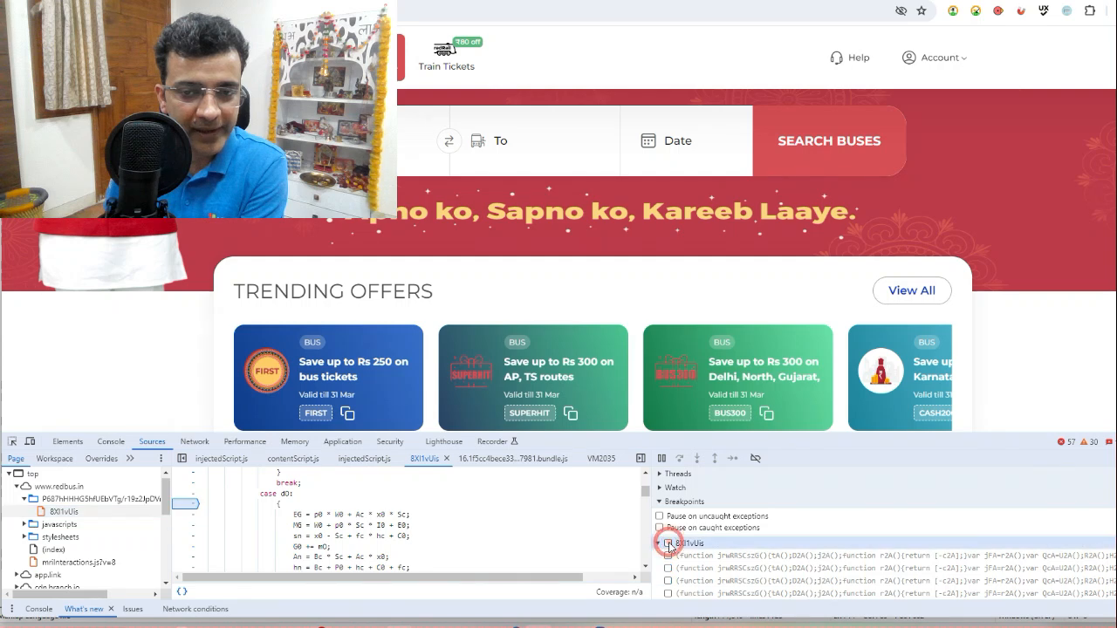
Uncheck the existing script breakpoint in the Sources Breakpoints pane.
{"action": "left_click", "coordinate": [658, 545]}
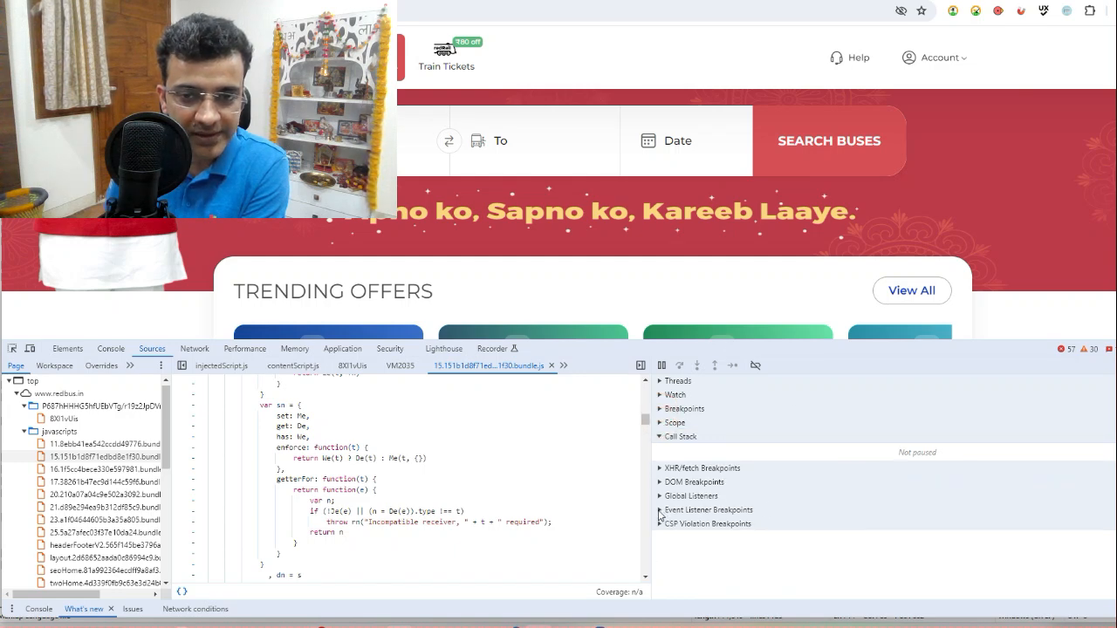
Enable the Mouse click event listener breakpoint and open the date calendar so it freezes.
{"action": "left_click", "coordinate": [659, 509]}
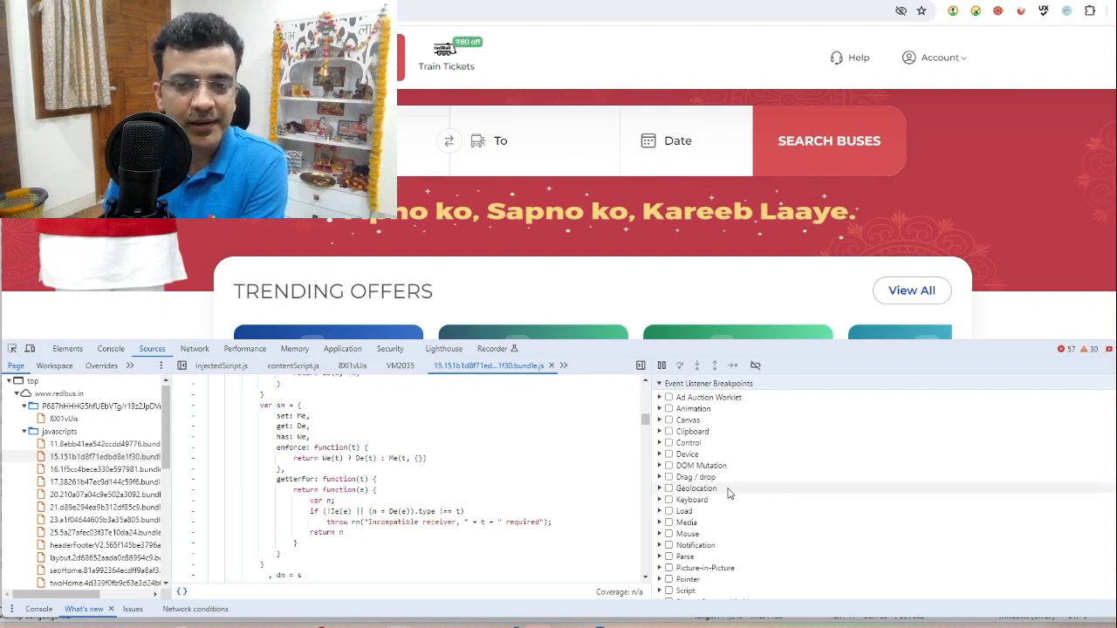
{"action": "left_click", "coordinate": [659, 492]}
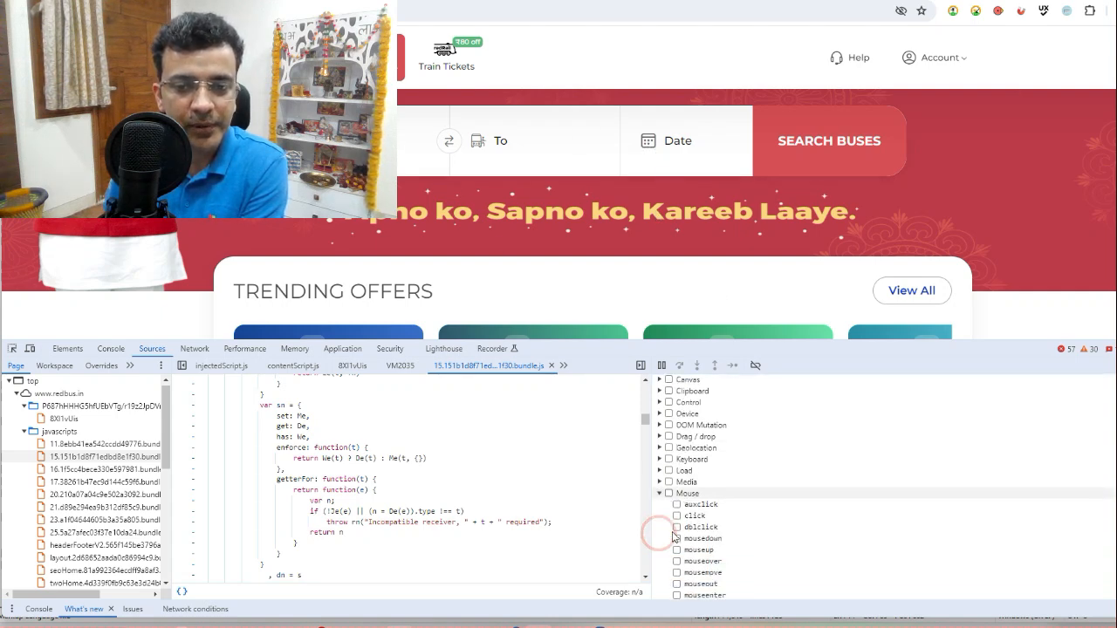
{"action": "left_click", "coordinate": [678, 492]}
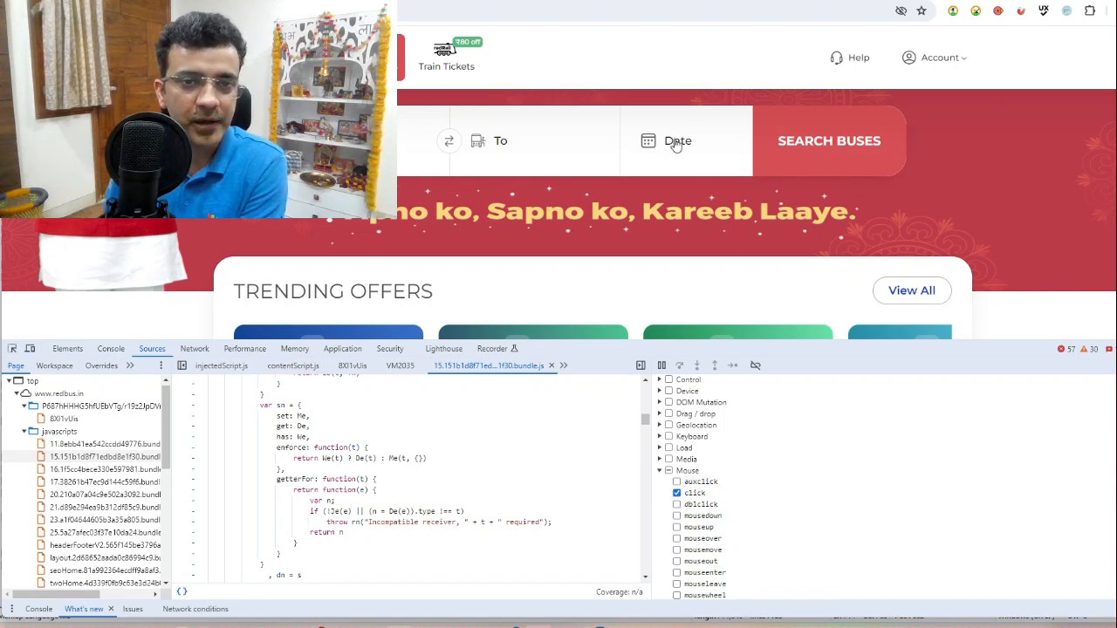
{"action": "left_click", "coordinate": [679, 140]}
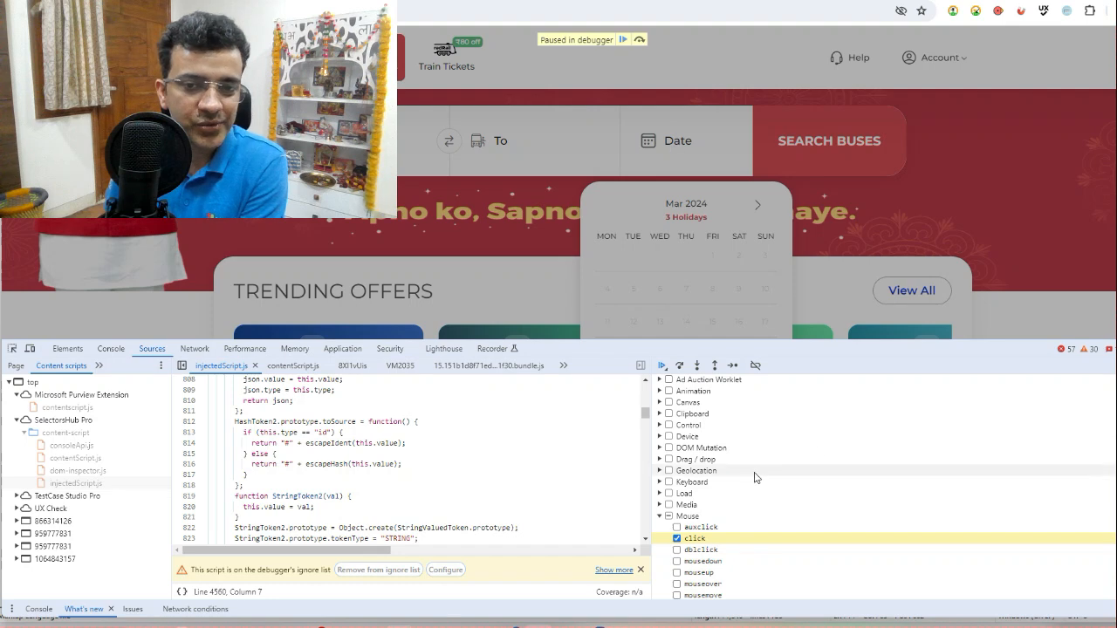
Collapse the mouse breakpoint list and return to the Console.
{"action": "left_click", "coordinate": [660, 391]}
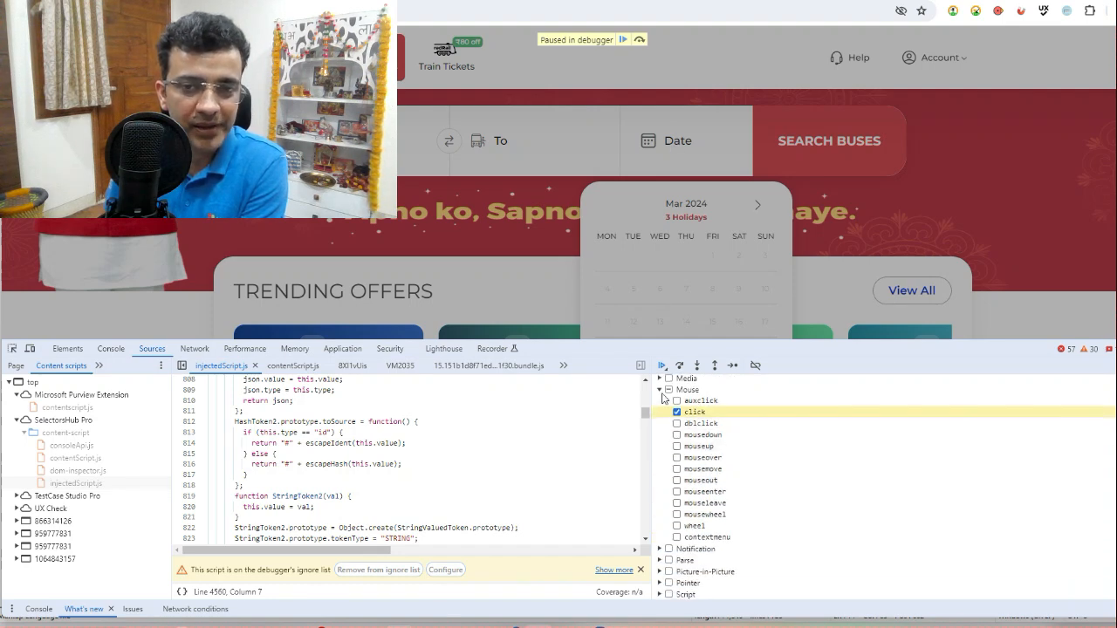
{"action": "left_click", "coordinate": [660, 389]}
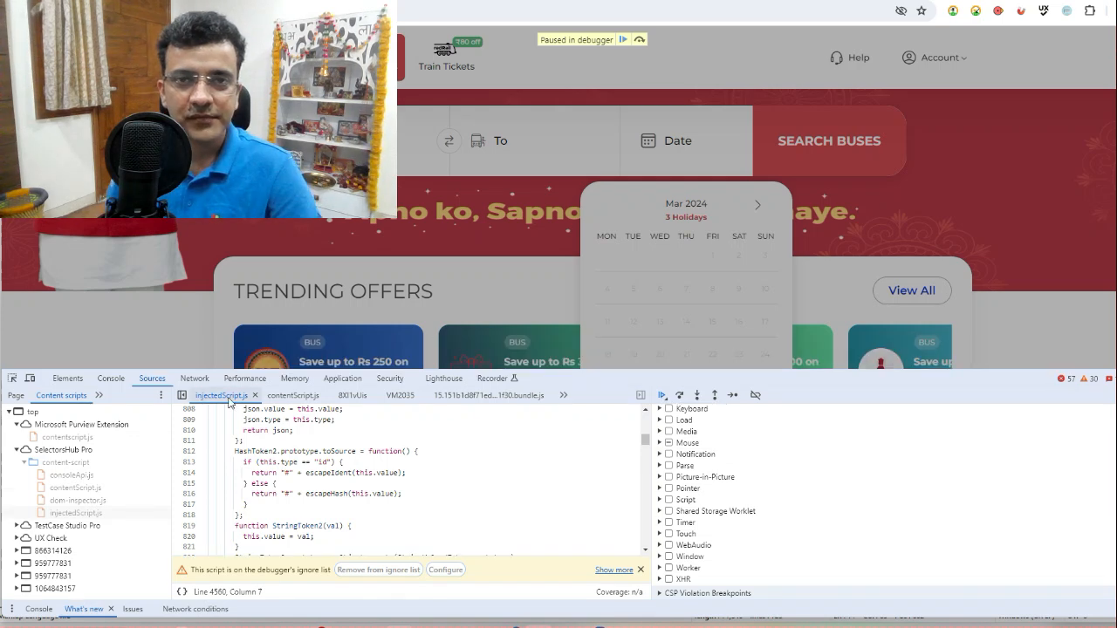
{"action": "left_click", "coordinate": [110, 377]}
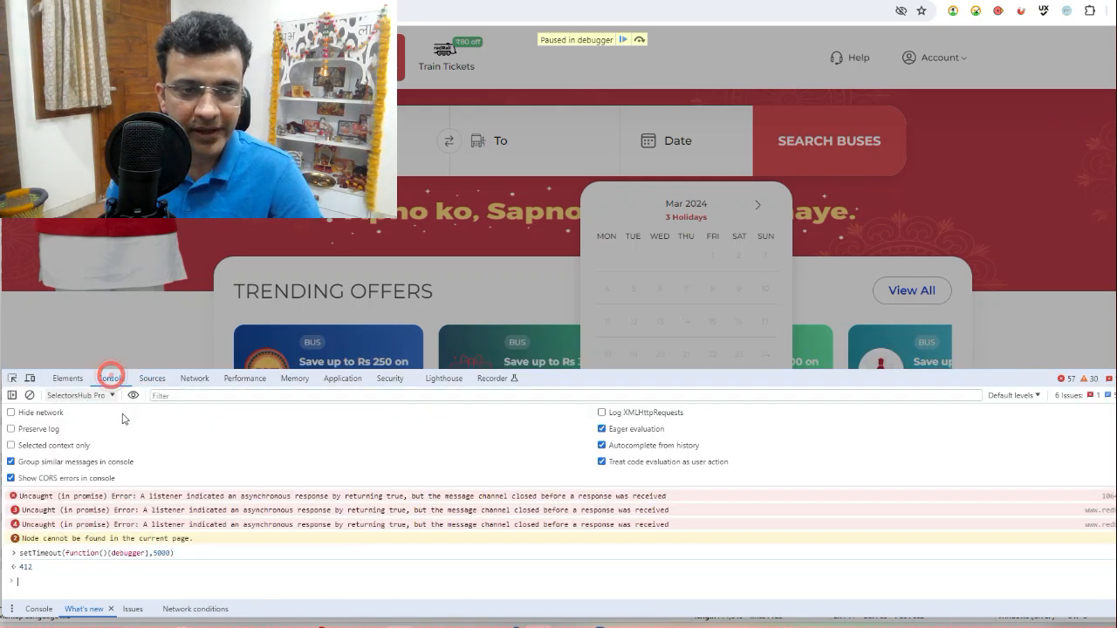
Resume the page and reopen the March 2024 date calendar with element styles showing.
{"action": "left_click", "coordinate": [151, 377]}
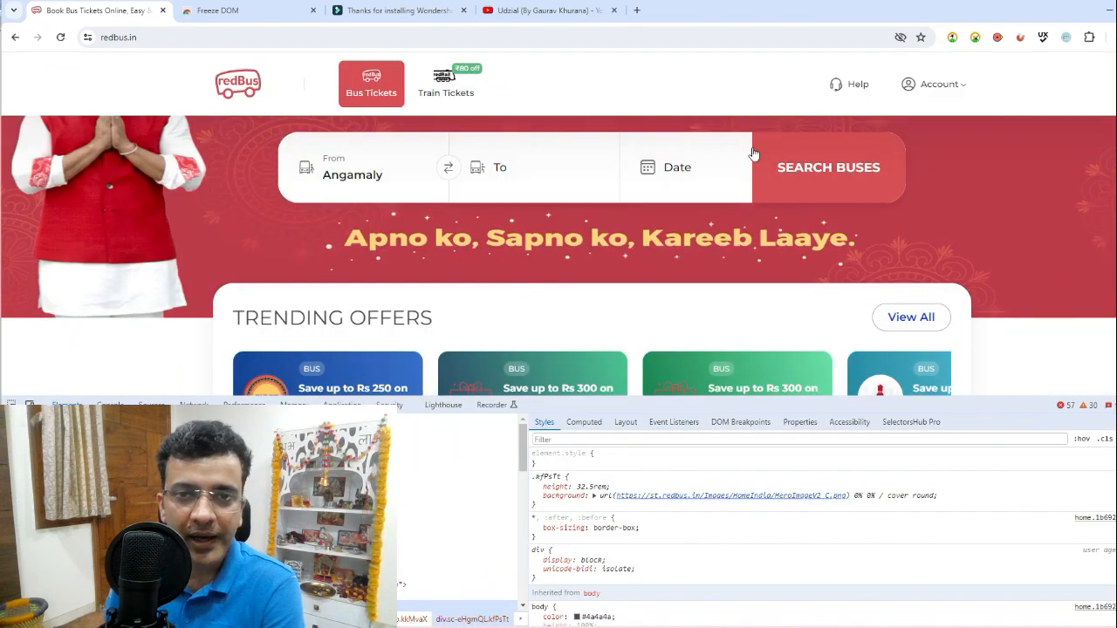
{"action": "left_click", "coordinate": [677, 167]}
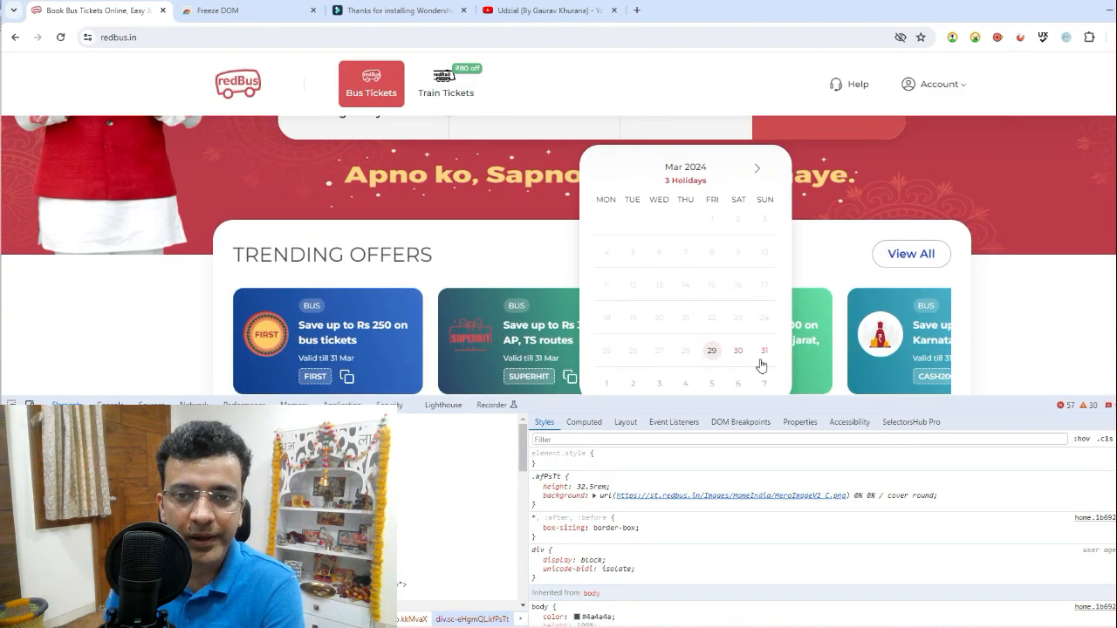
{"action": "left_click", "coordinate": [1064, 38]}
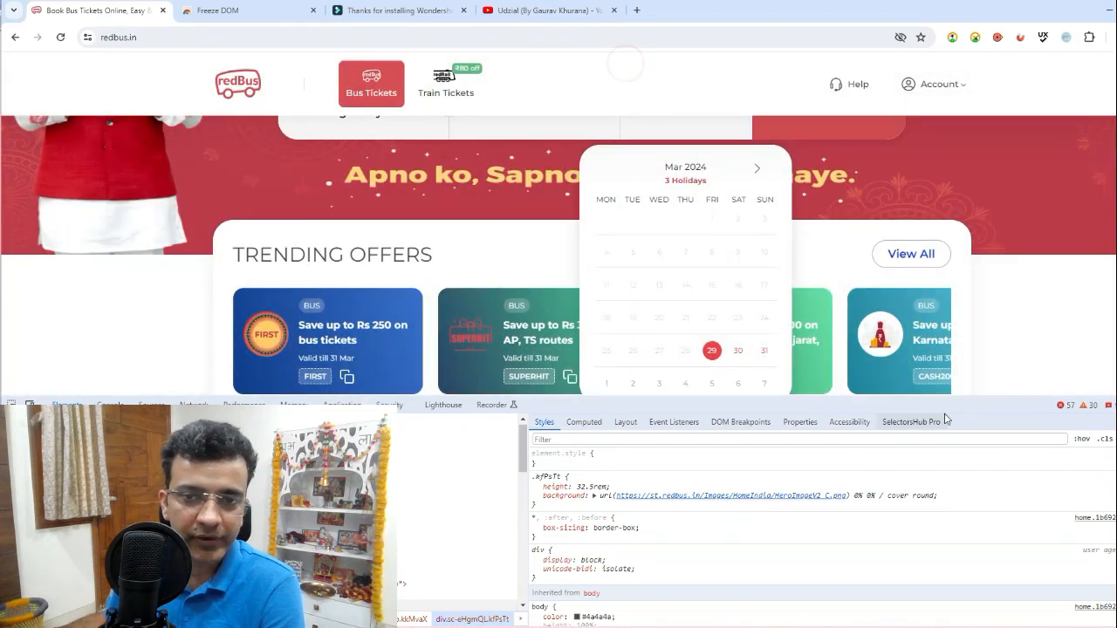
Enable Customize UI debugger time in the SelectorsHub Pro panel.
{"action": "left_click", "coordinate": [911, 421]}
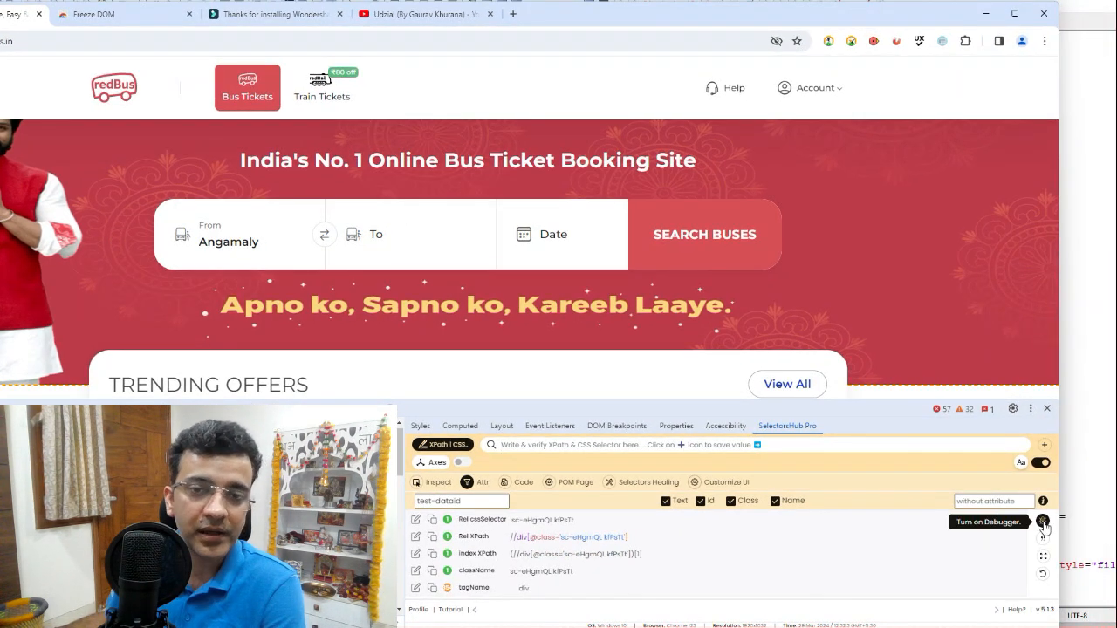
{"action": "left_click", "coordinate": [719, 481]}
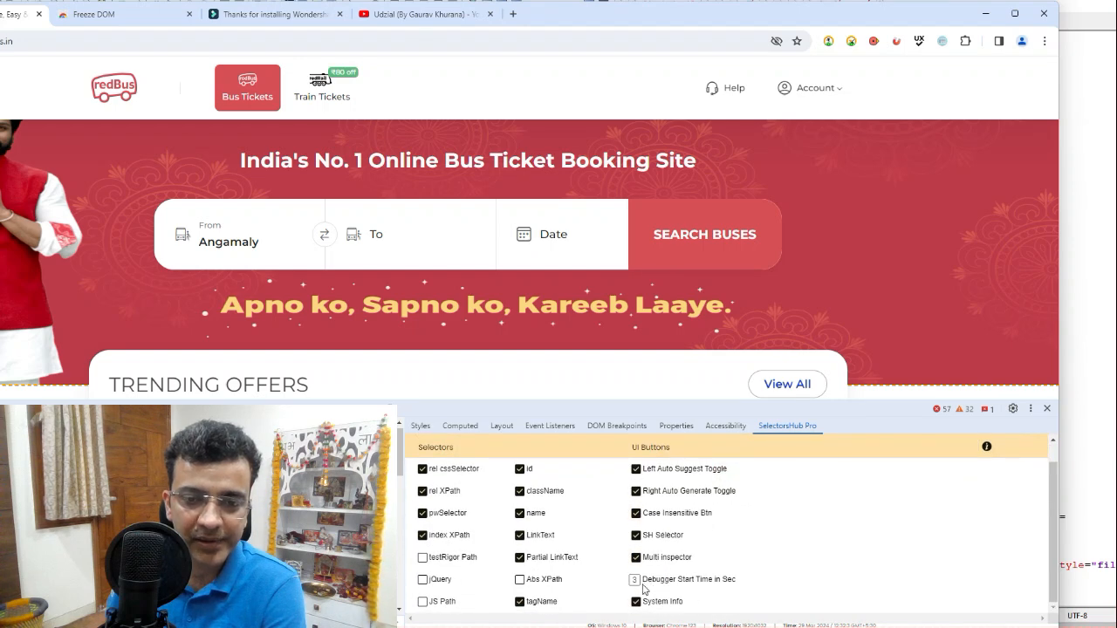
{"action": "left_click", "coordinate": [788, 426]}
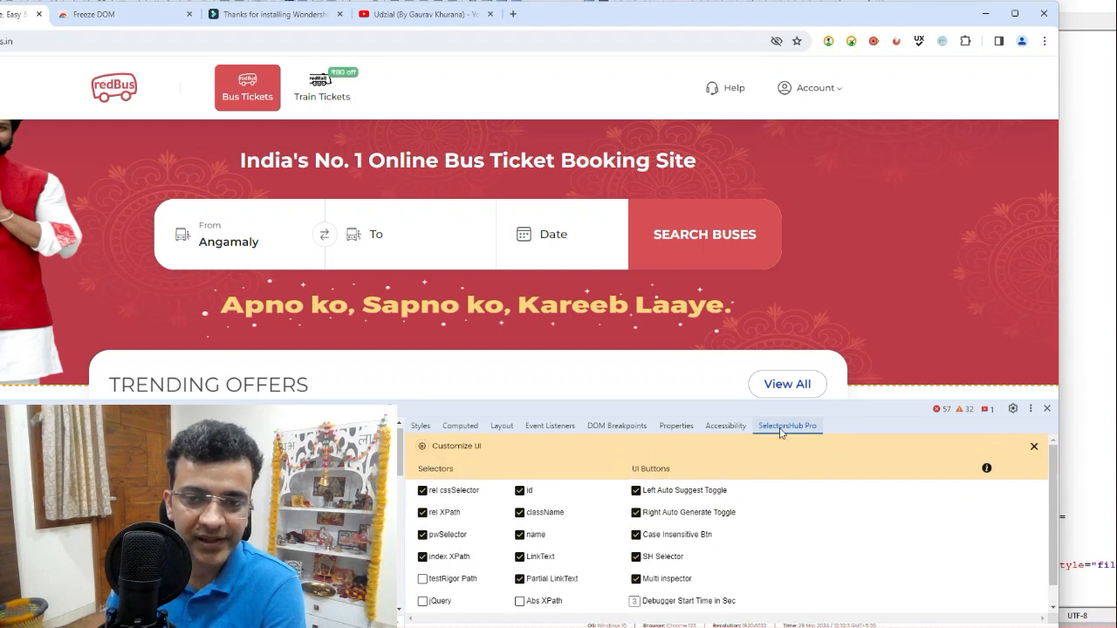
{"action": "left_click", "coordinate": [1034, 447]}
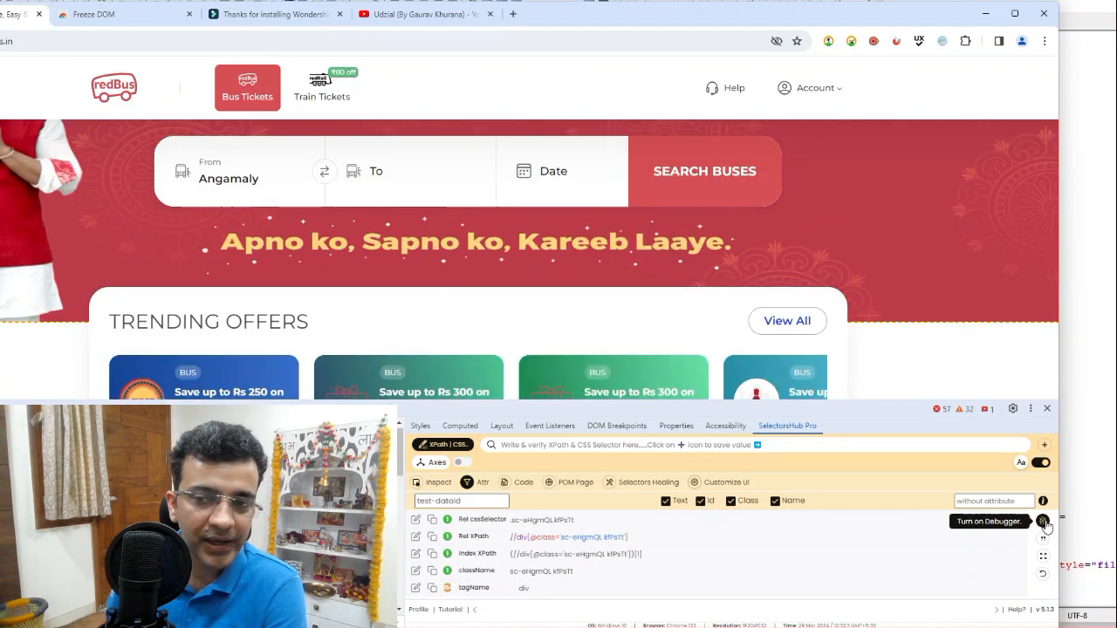
Turn on the timed debugger to freeze the calendar open and close the extension's thank-you tab.
{"action": "left_click", "coordinate": [551, 172]}
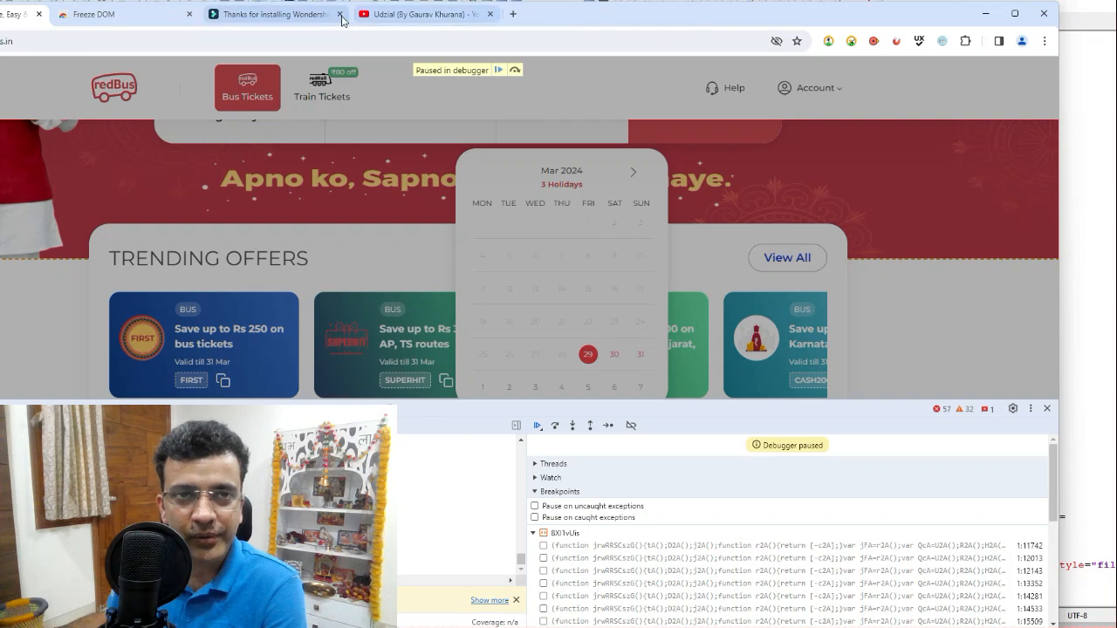
{"action": "left_click", "coordinate": [339, 14]}
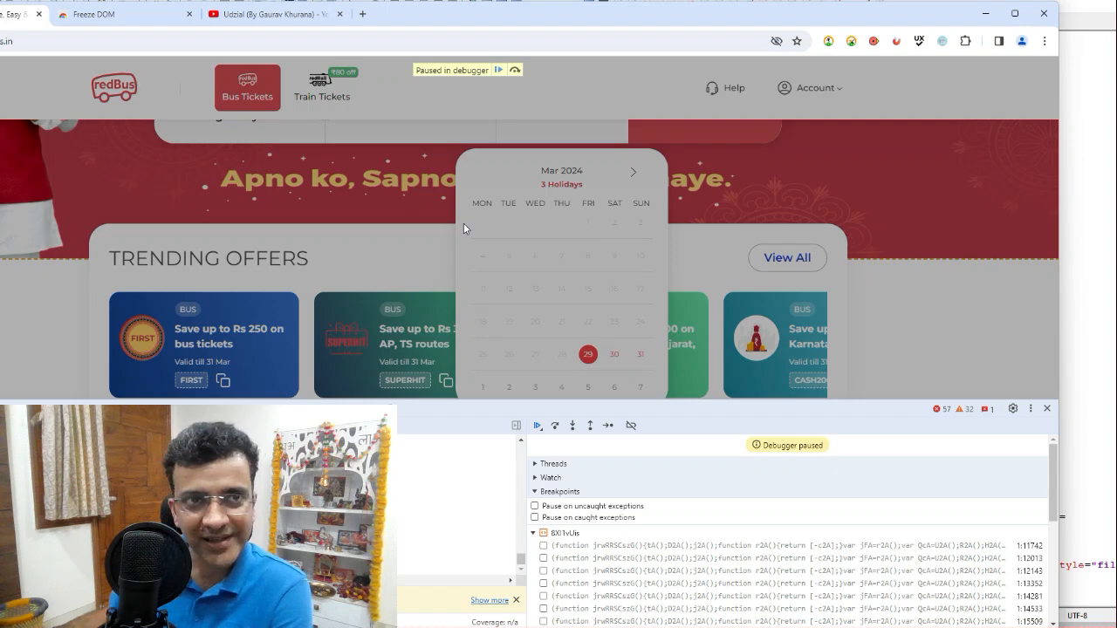
Review contentScript.js, the console messages, and the expanded Scope and Call Stack of the paused script.
{"action": "left_click", "coordinate": [113, 14]}
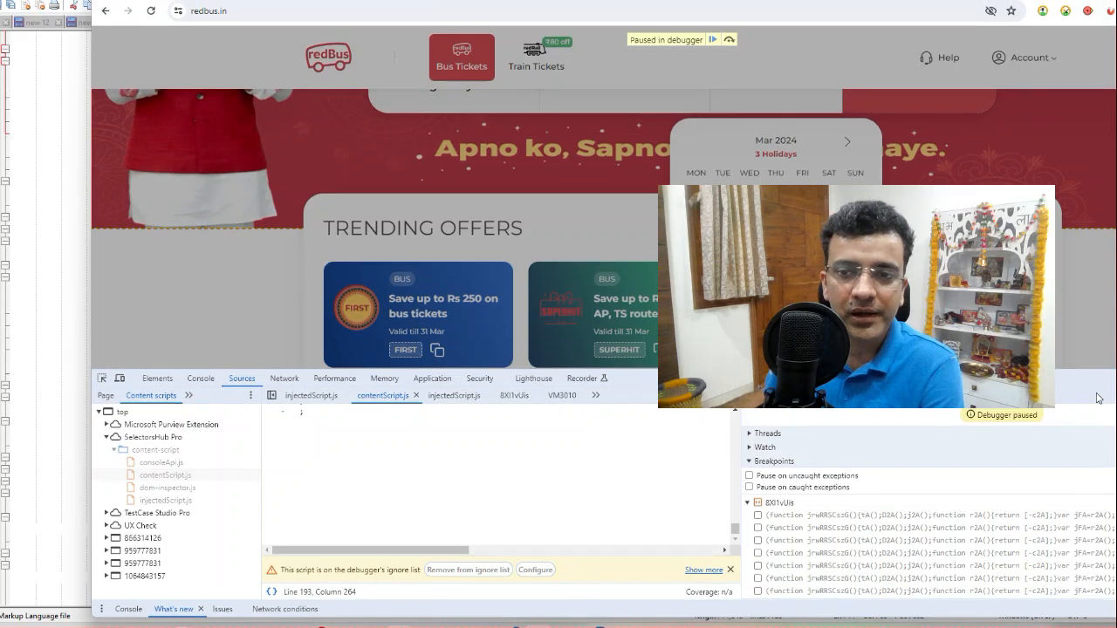
{"action": "left_click", "coordinate": [199, 377]}
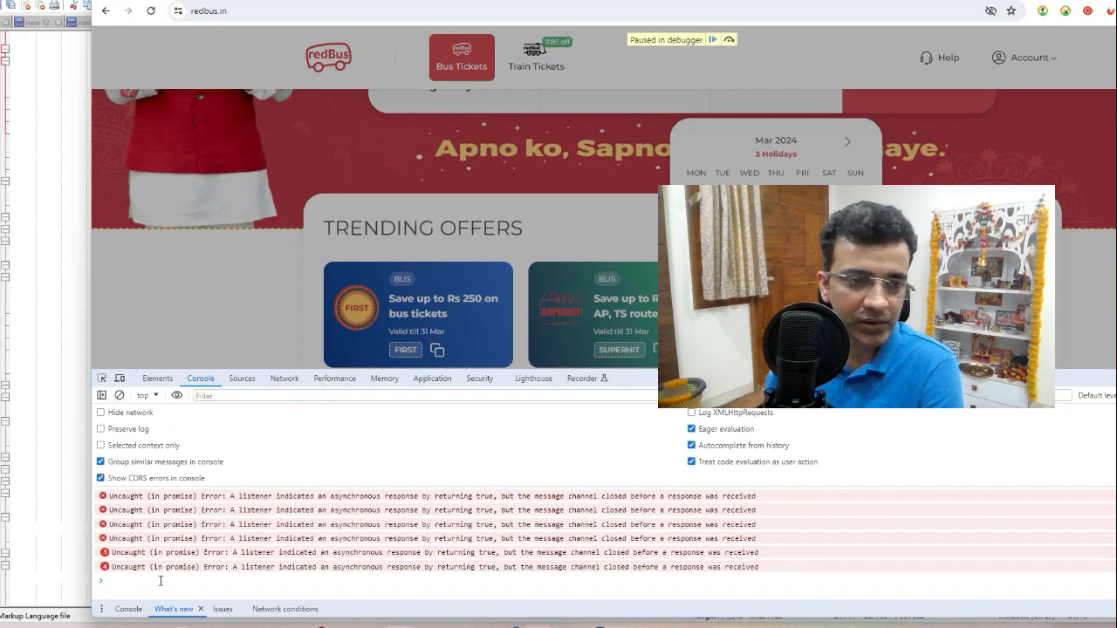
{"action": "left_click", "coordinate": [241, 377]}
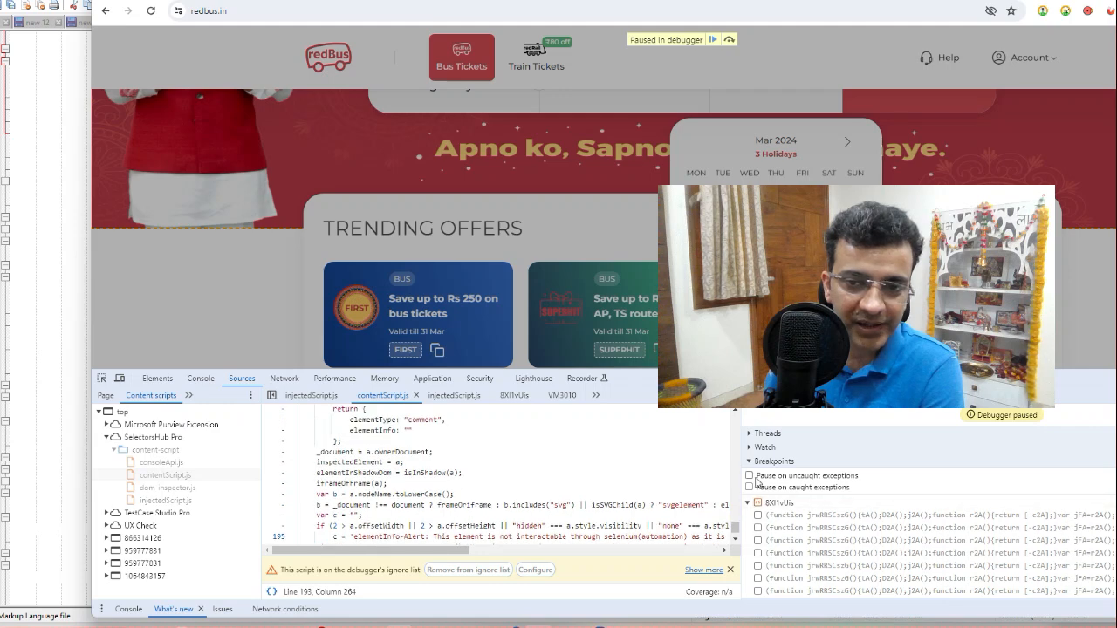
{"action": "left_click", "coordinate": [748, 461]}
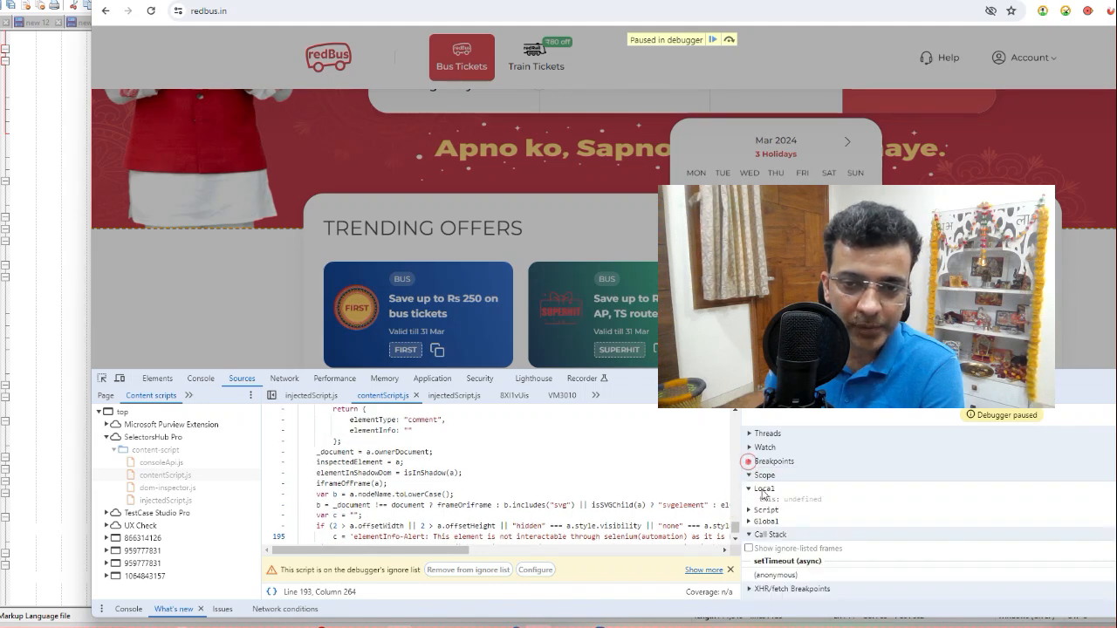
{"action": "scroll", "scroll_direction": "down", "scroll_amount": 3}
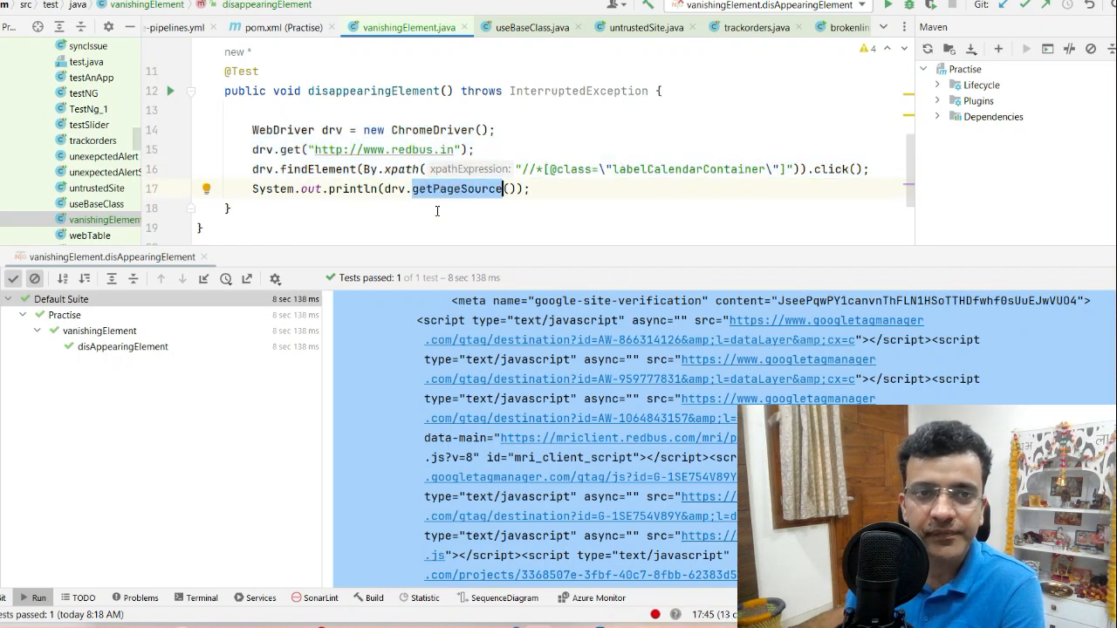
{"action": "mouse_move", "coordinate": [648, 410]}
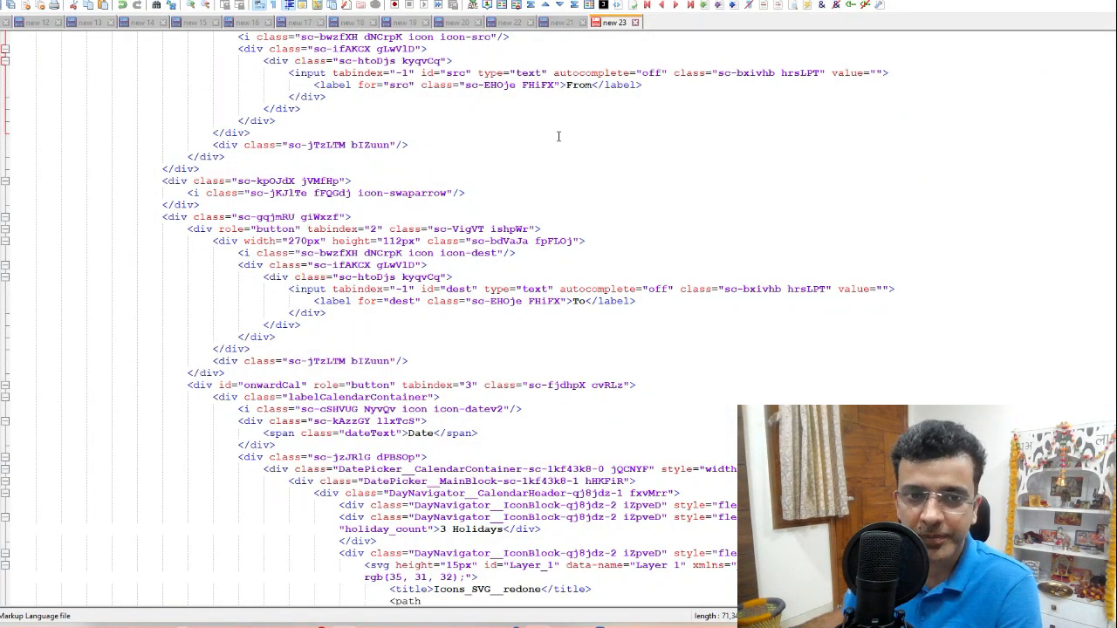
{"action": "scroll", "scroll_direction": "up", "scroll_amount": 3}
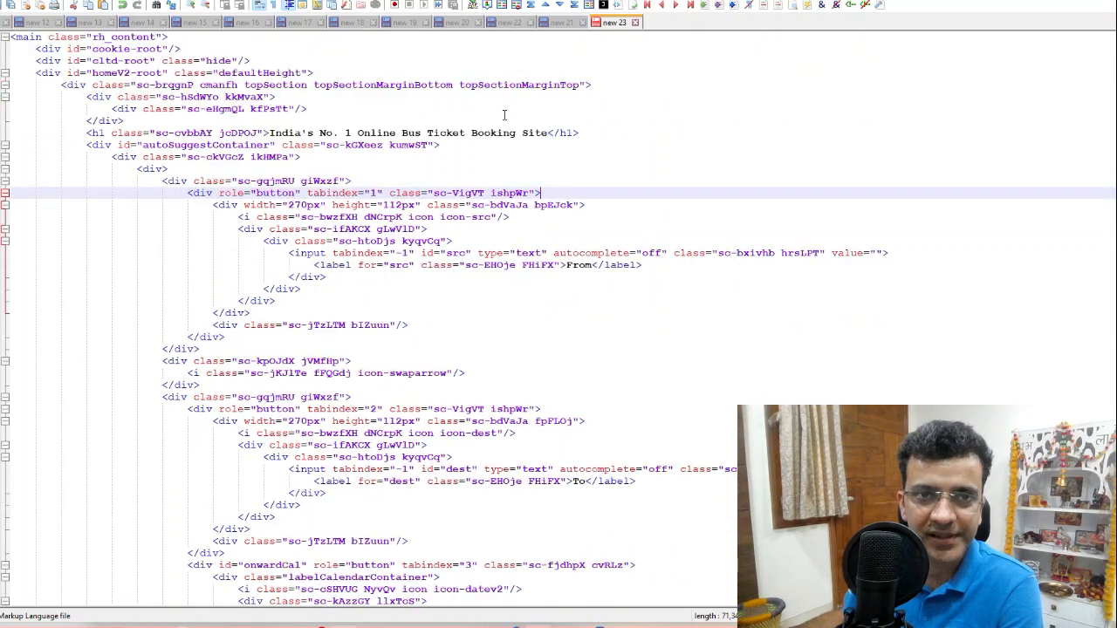
{"action": "left_click", "coordinate": [562, 21]}
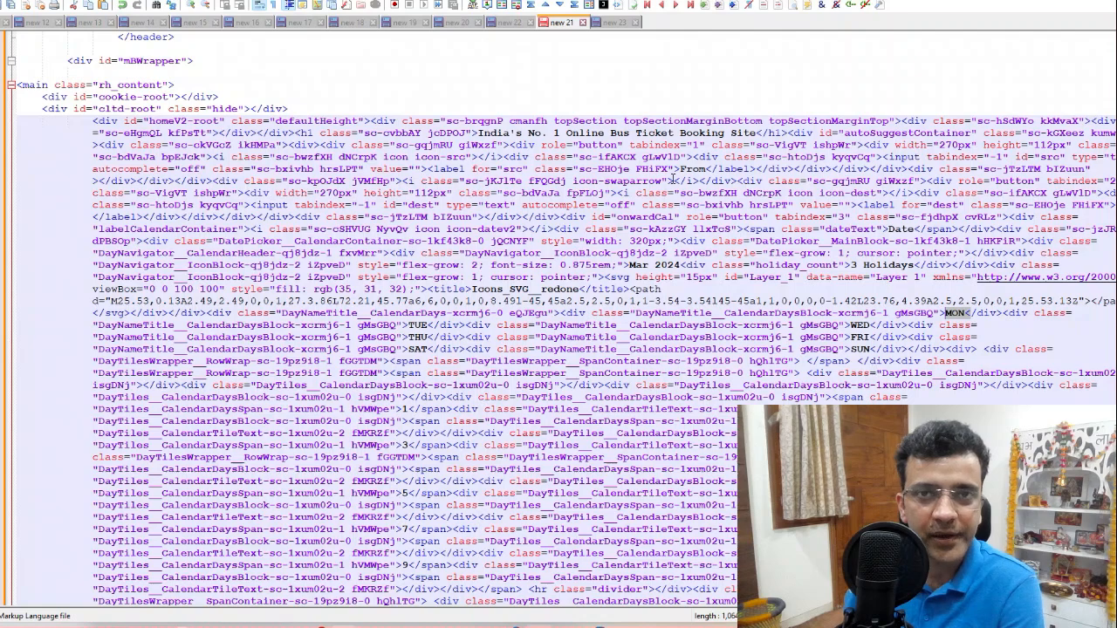
{"action": "left_click", "coordinate": [614, 21]}
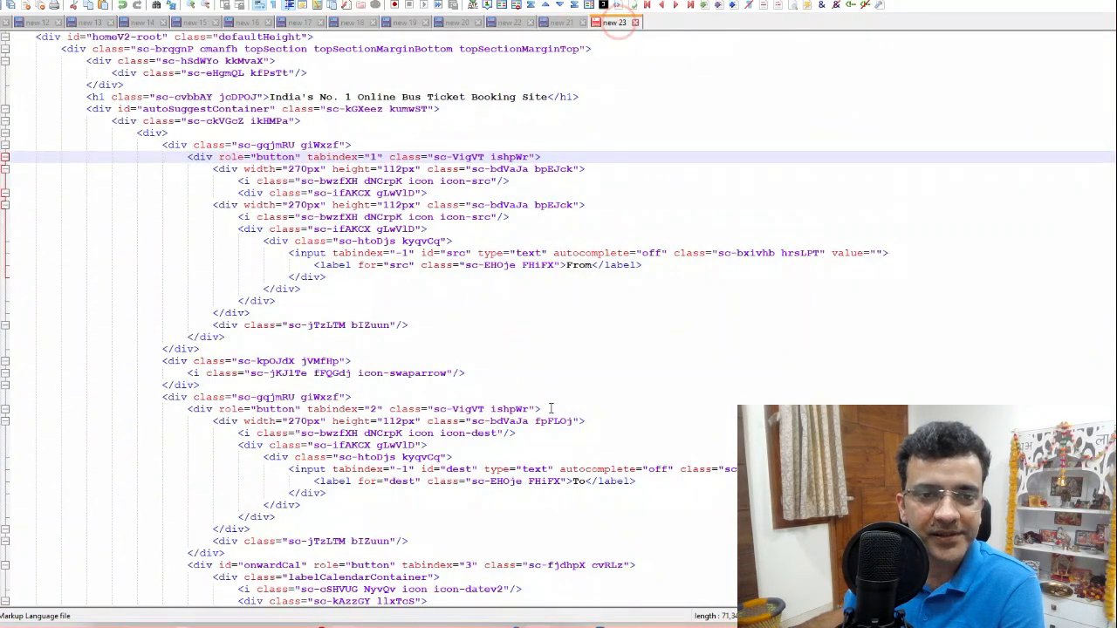
{"action": "scroll", "scroll_direction": "down", "scroll_amount": 3}
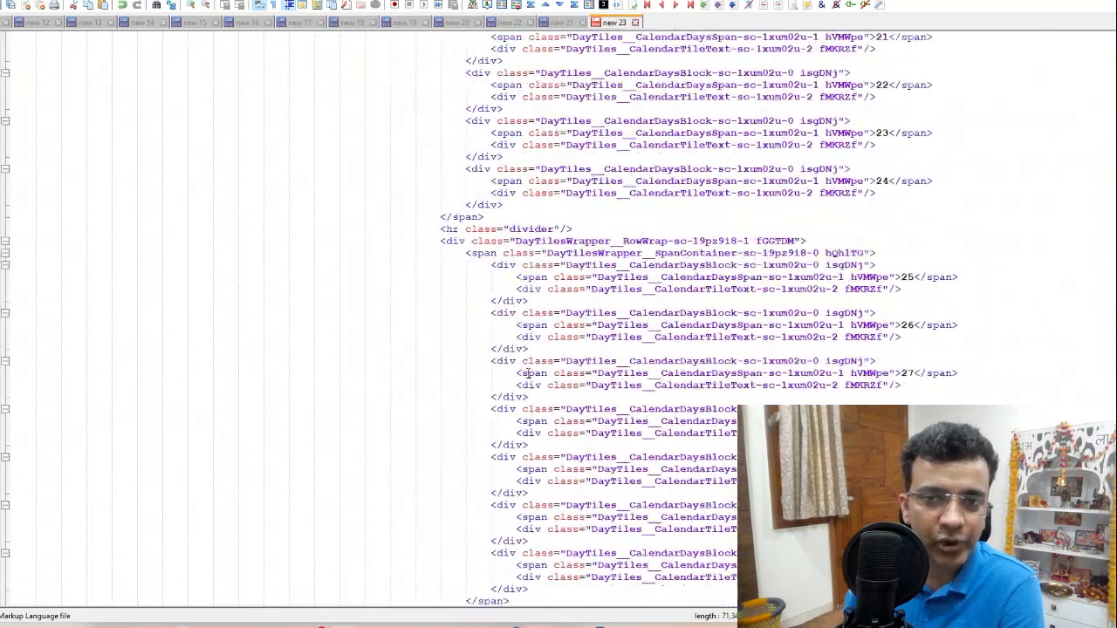
{"action": "scroll", "scroll_direction": "down", "scroll_amount": 3}
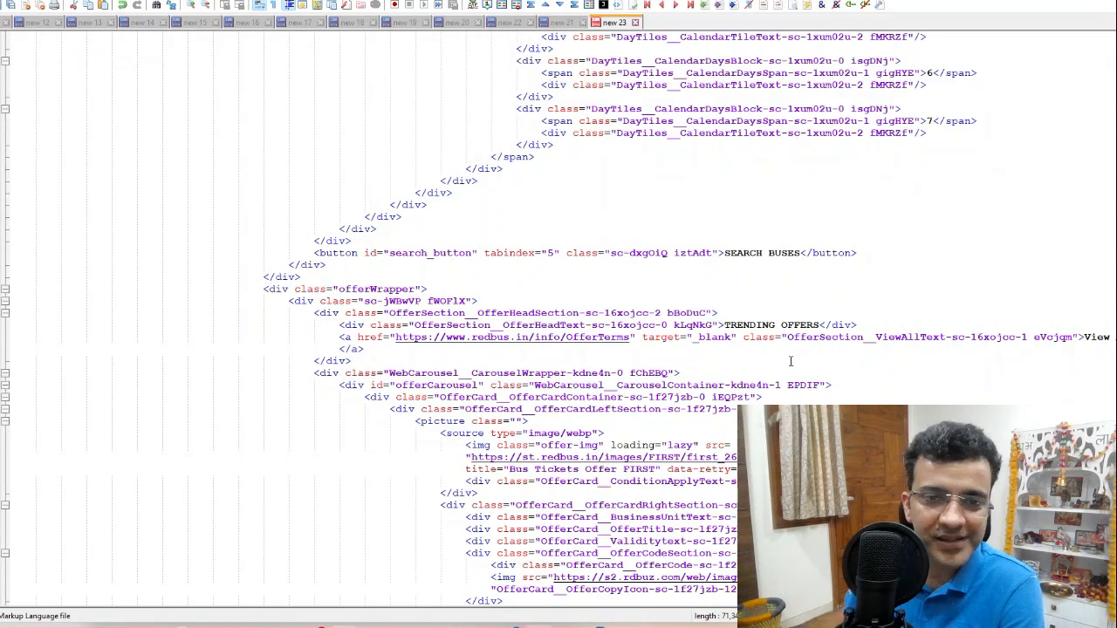
{"action": "mouse_move", "coordinate": [688, 499]}
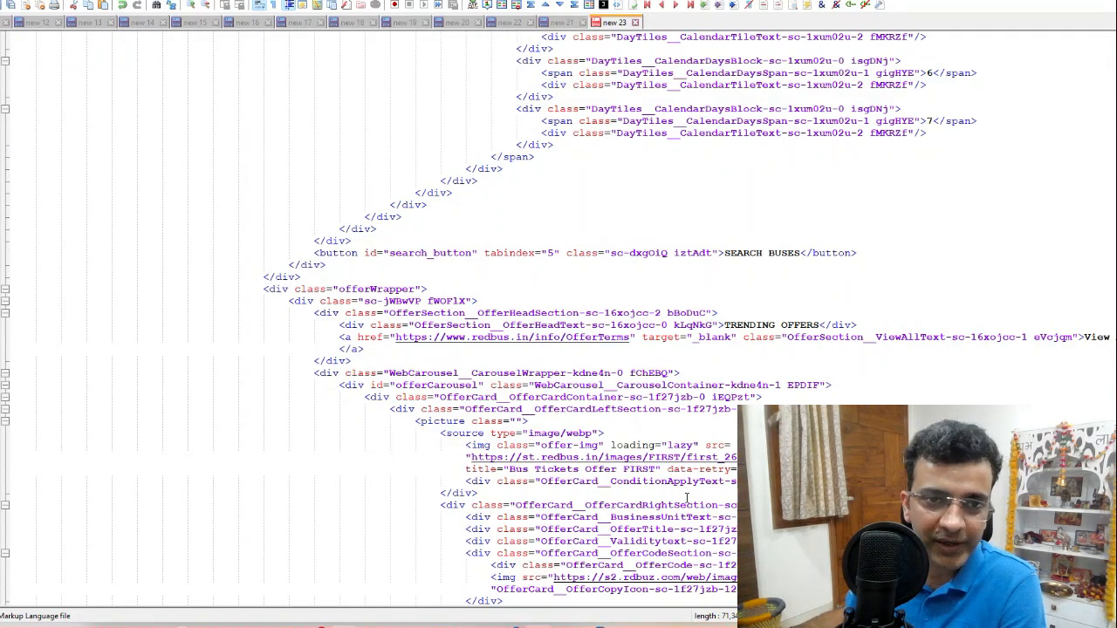